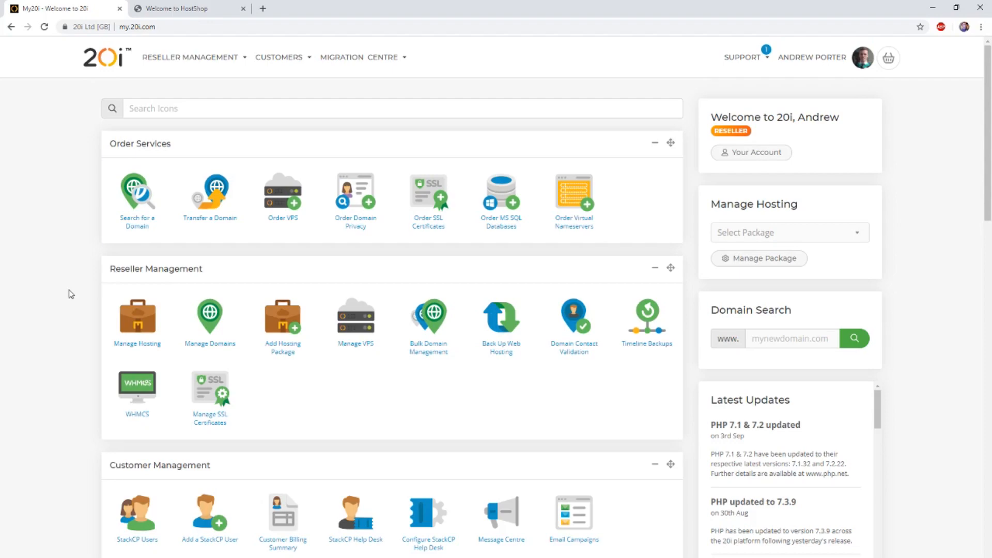
{"action": "mouse_move", "coordinate": [65, 298]}
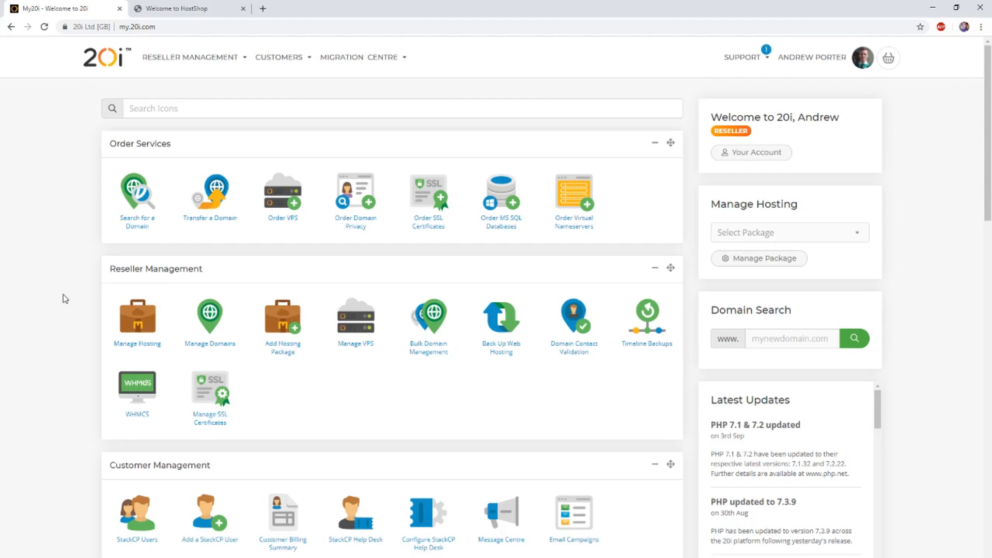
- Scroll the My20i dashboard down to the HostShop section
{"action": "scroll", "scroll_direction": "down", "scroll_amount": 3}
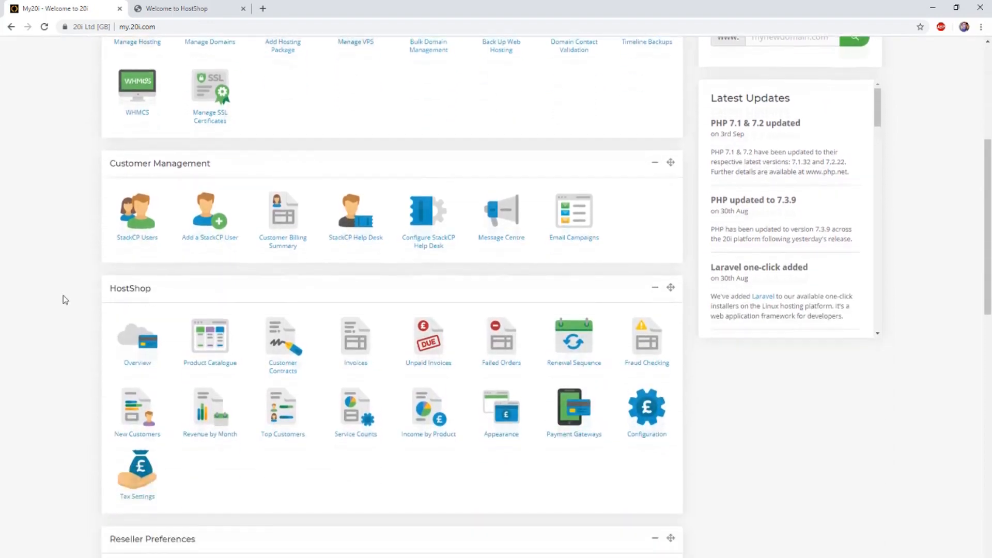
{"action": "scroll", "scroll_direction": "down", "scroll_amount": 3}
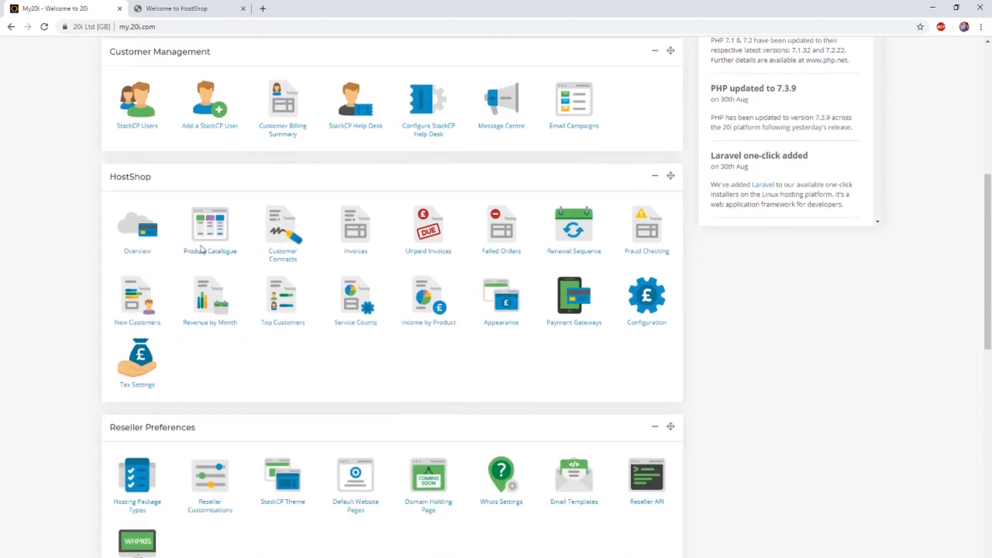
{"action": "mouse_move", "coordinate": [211, 233]}
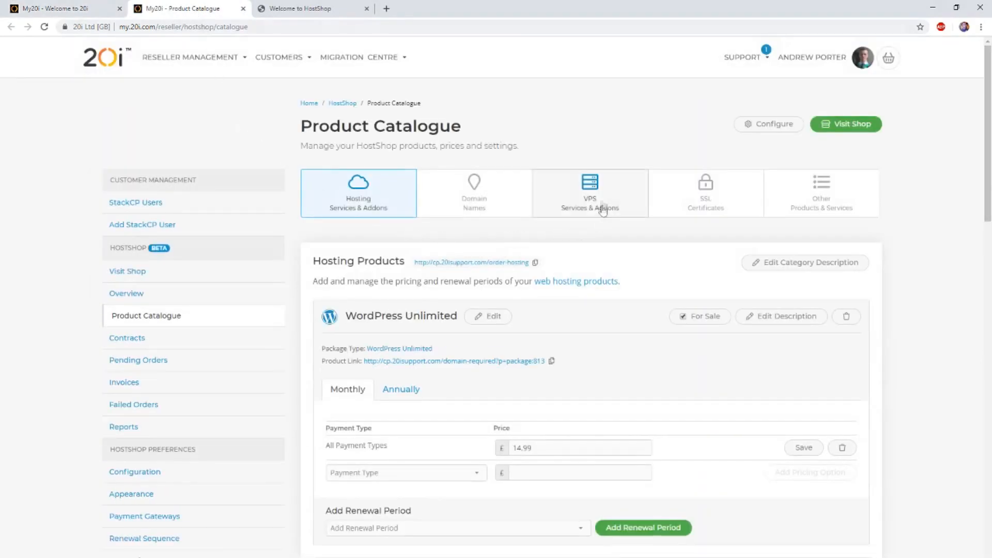
{"action": "mouse_move", "coordinate": [613, 195]}
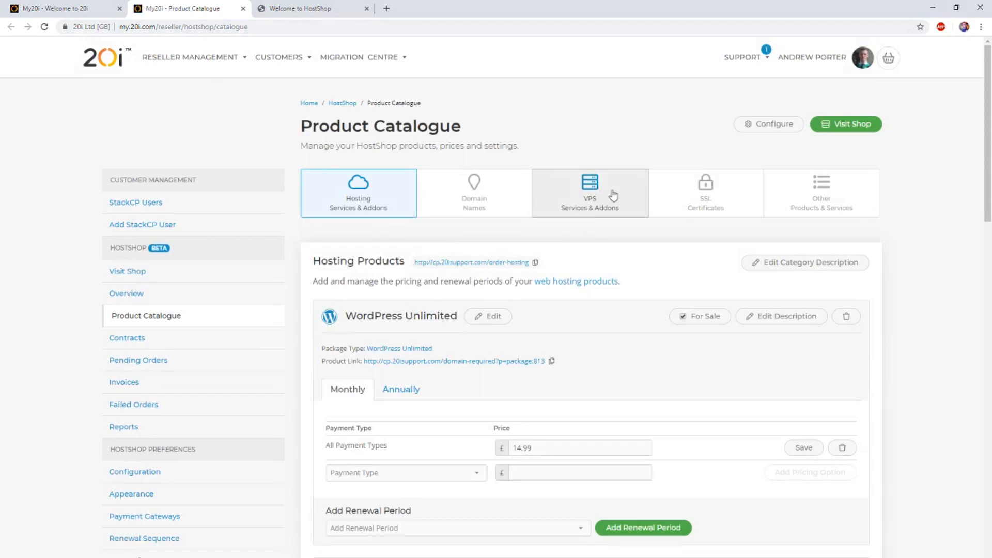
- Show the VPS Services & Addons category and review the Select Type list without choosing
{"action": "left_click", "coordinate": [589, 193]}
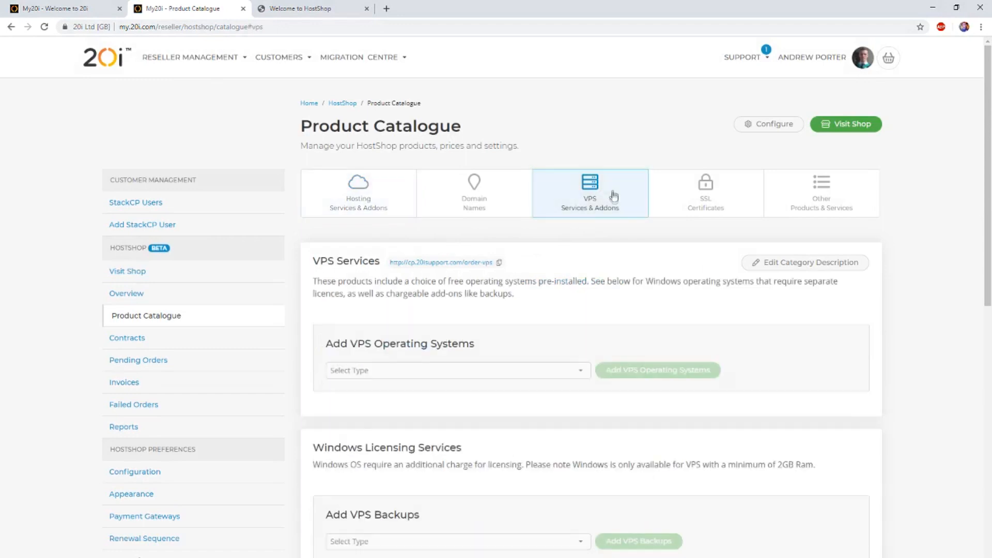
{"action": "mouse_move", "coordinate": [576, 269]}
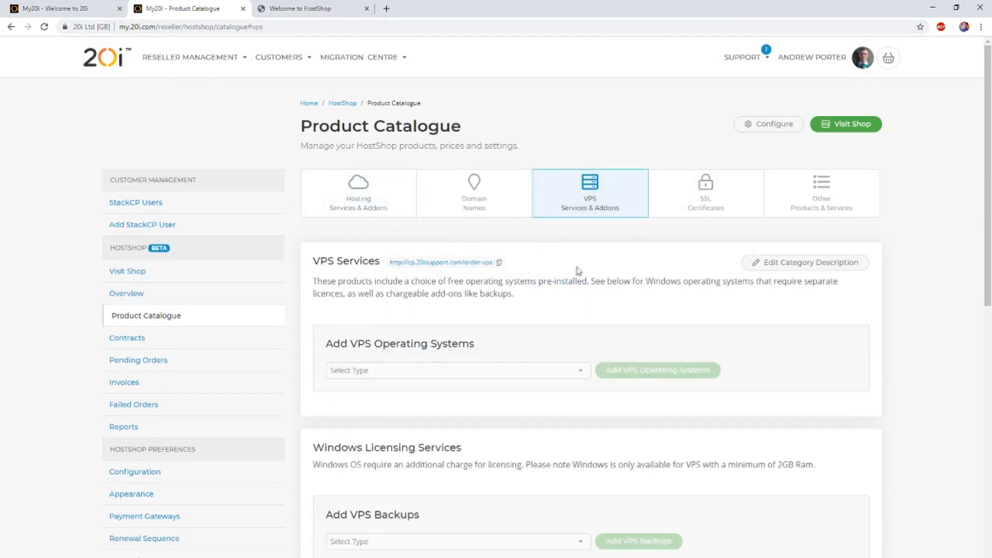
{"action": "scroll", "scroll_direction": "down", "scroll_amount": 3}
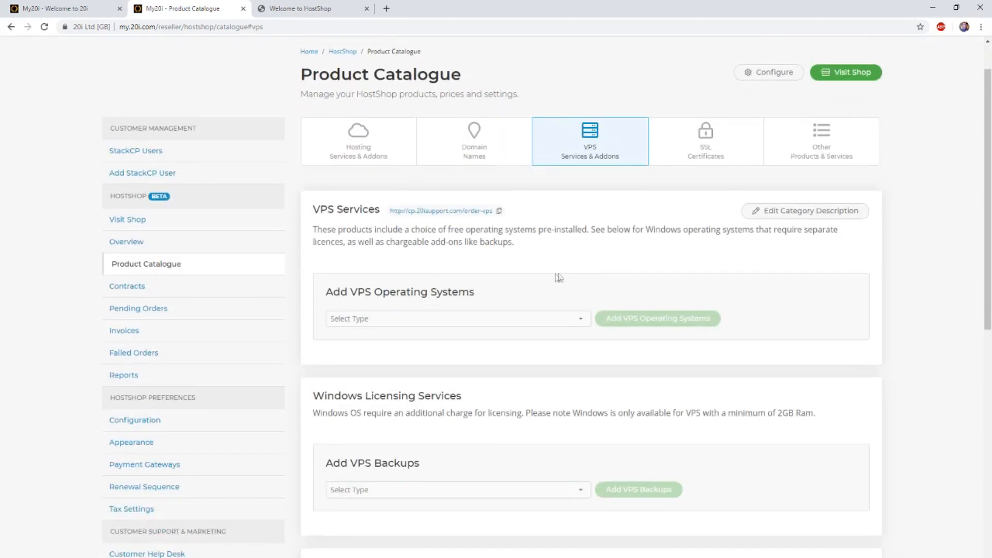
{"action": "mouse_move", "coordinate": [466, 328]}
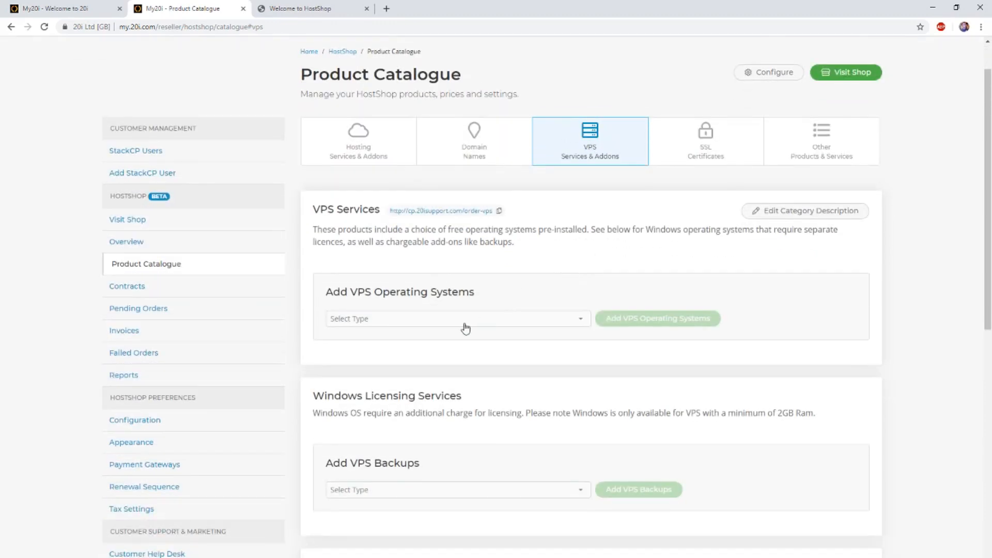
{"action": "left_click", "coordinate": [454, 318]}
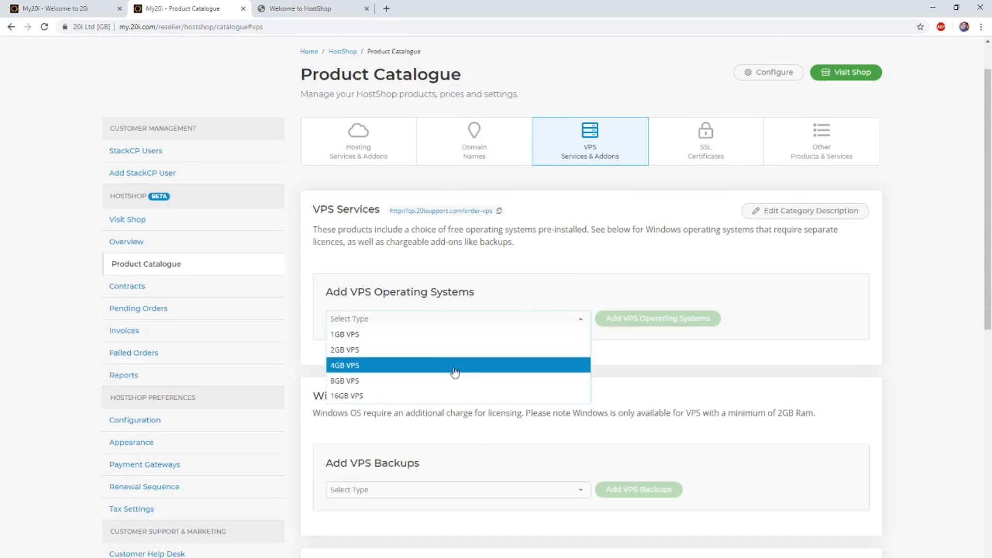
{"action": "mouse_move", "coordinate": [461, 380]}
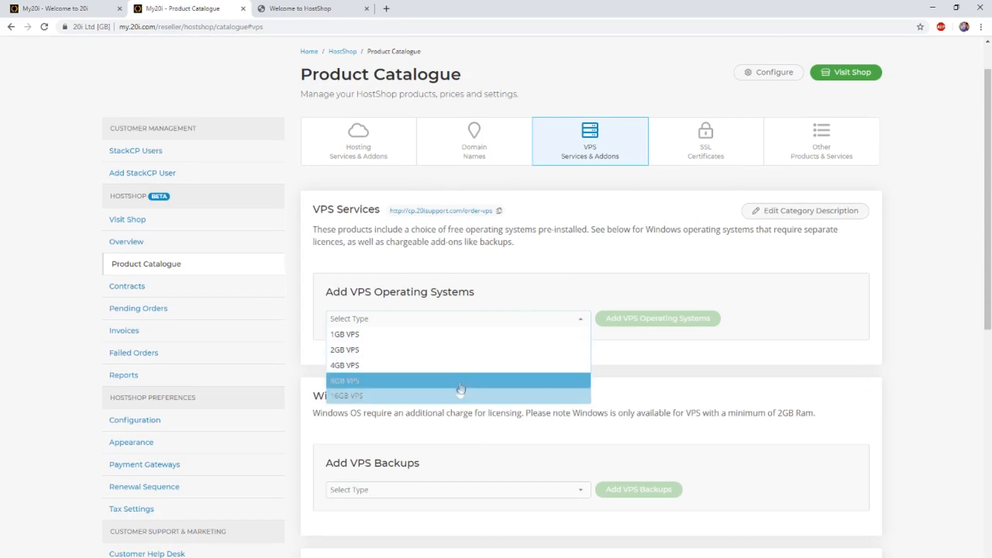
{"action": "left_click", "coordinate": [506, 304]}
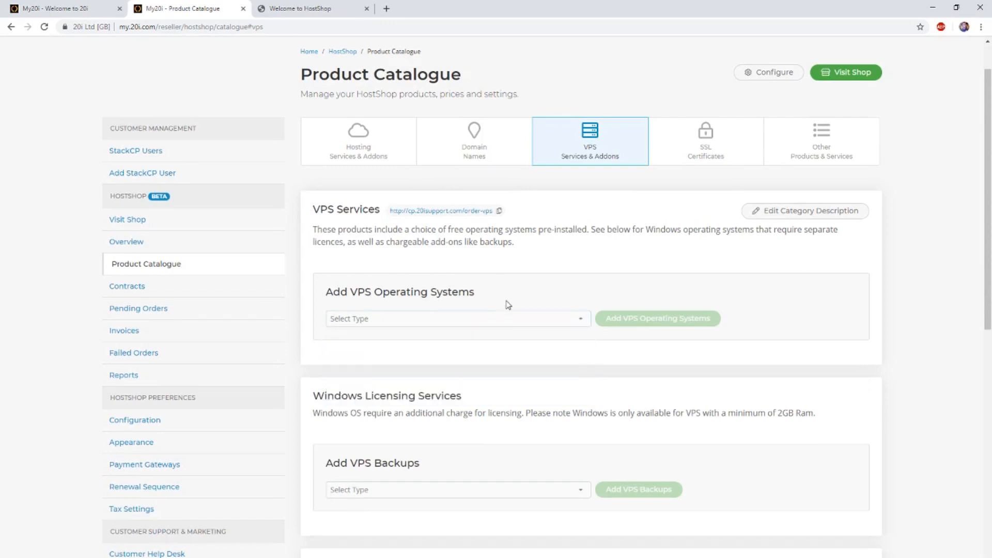
- Add a 1GB VPS to the catalogue and save its £10.49 monthly price
{"action": "left_click", "coordinate": [456, 318]}
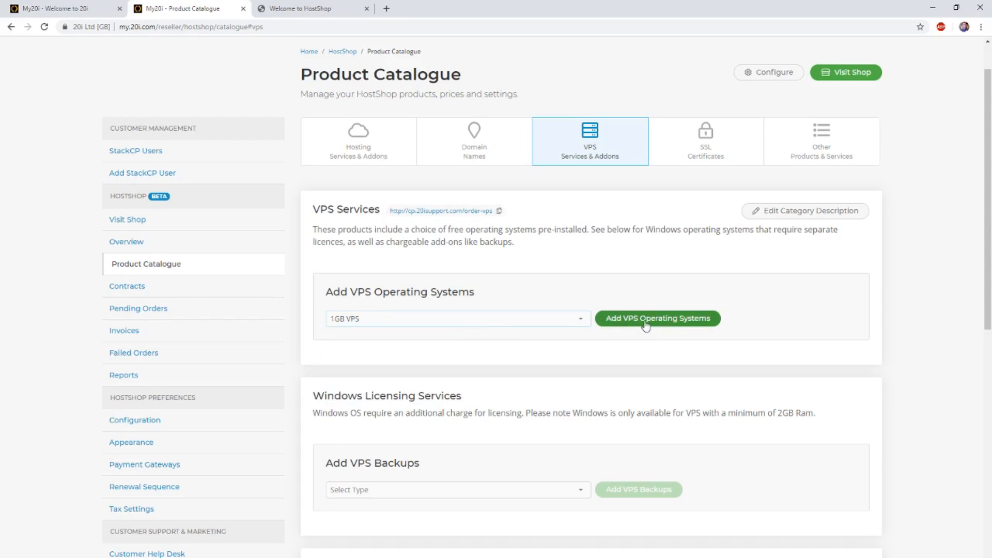
{"action": "left_click", "coordinate": [657, 318]}
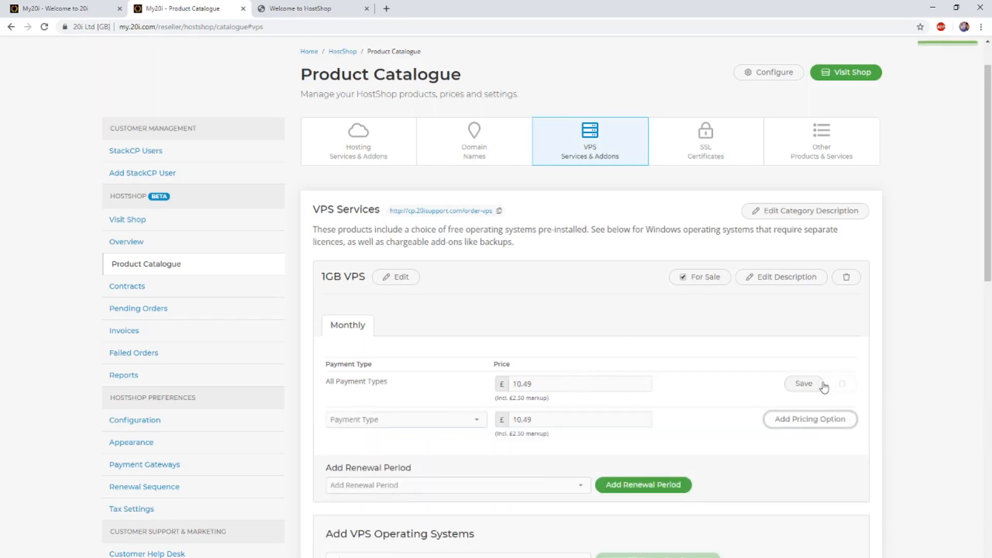
{"action": "left_click", "coordinate": [803, 383]}
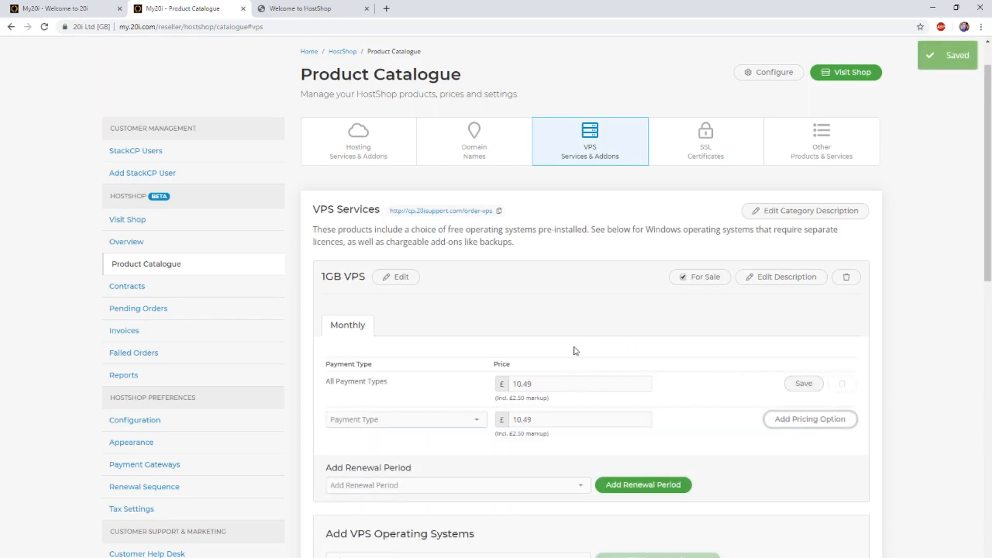
{"action": "mouse_move", "coordinate": [557, 342]}
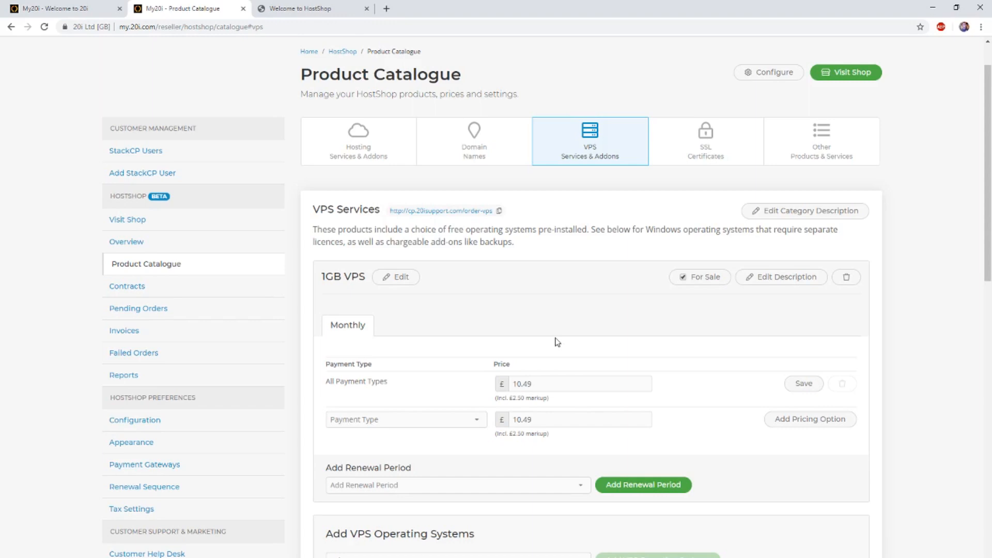
- Add an annual renewal period to the 1GB VPS and save its £104.90 price
{"action": "left_click", "coordinate": [457, 484]}
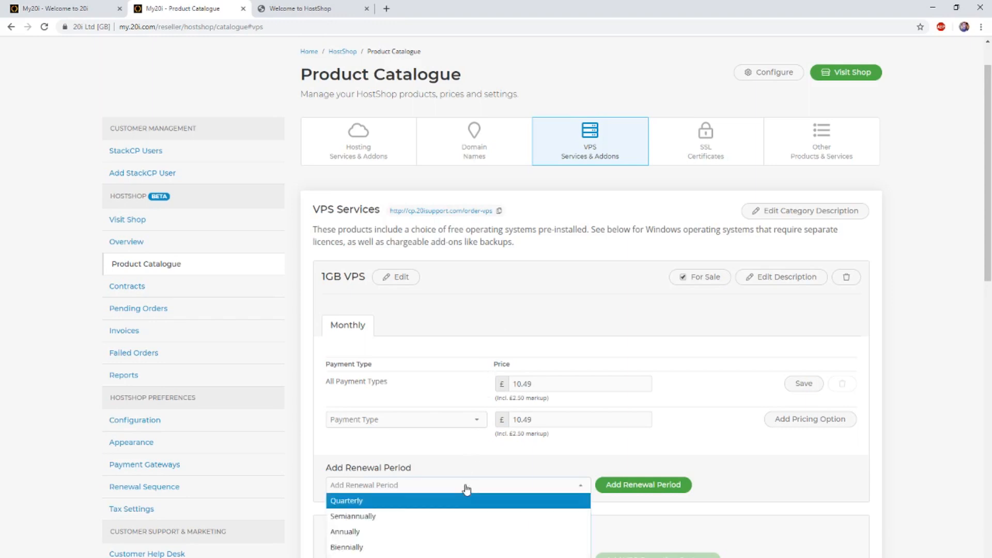
{"action": "mouse_move", "coordinate": [466, 508]}
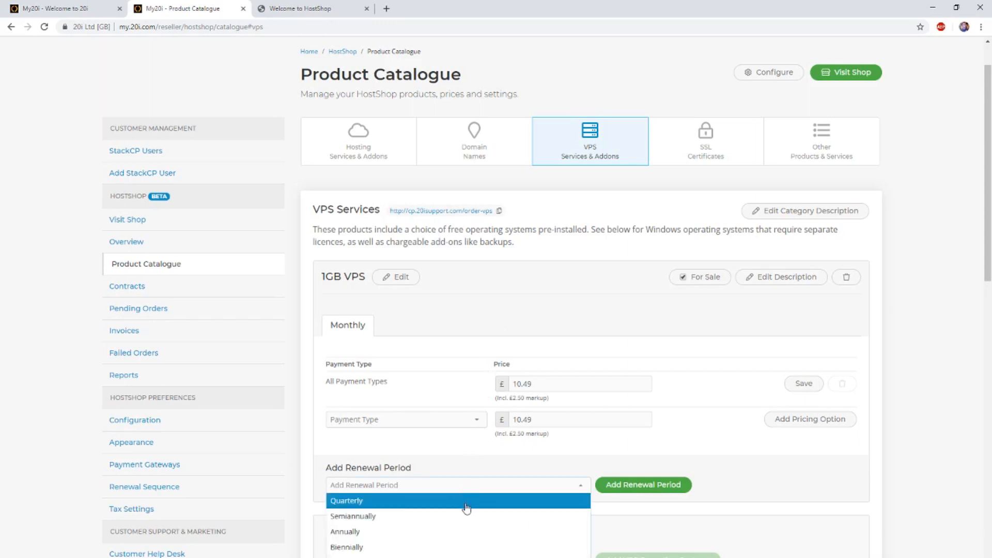
{"action": "mouse_move", "coordinate": [457, 532]}
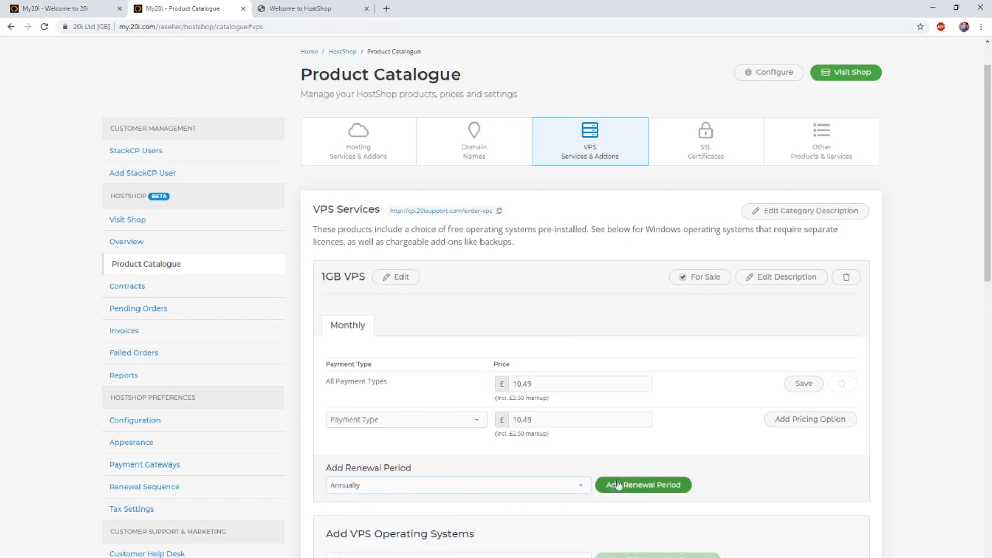
{"action": "left_click", "coordinate": [643, 484]}
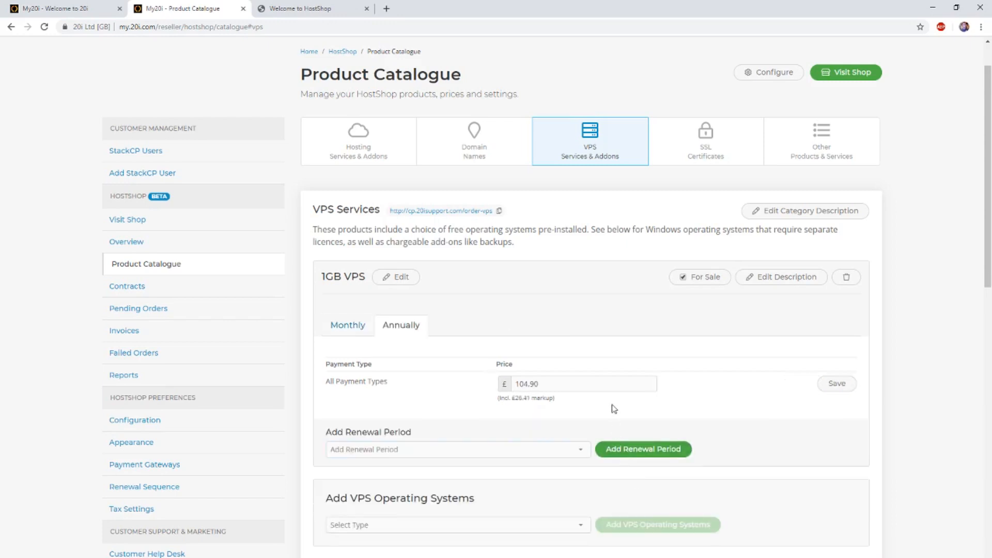
{"action": "mouse_move", "coordinate": [836, 383]}
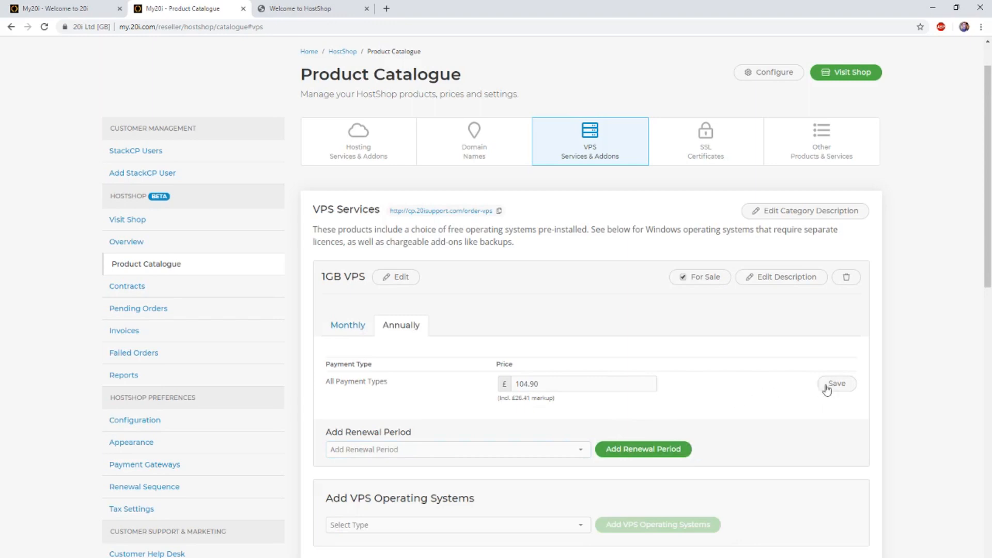
{"action": "left_click", "coordinate": [836, 383]}
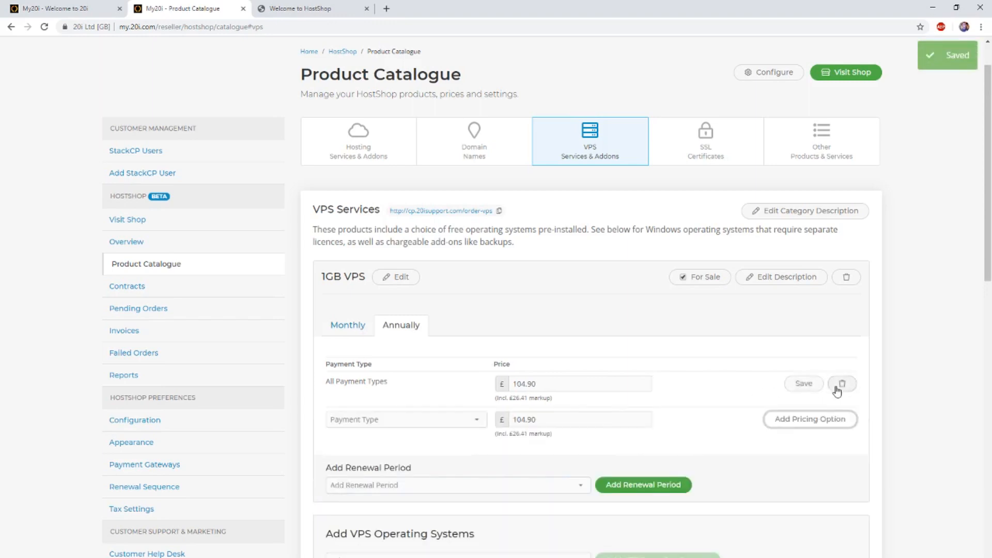
{"action": "mouse_move", "coordinate": [515, 243]}
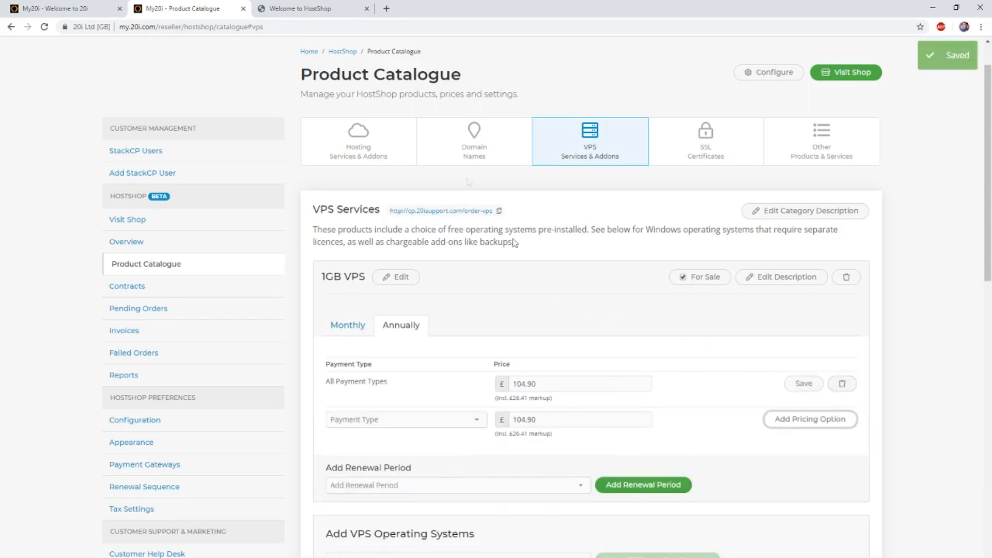
{"action": "left_click", "coordinate": [310, 9]}
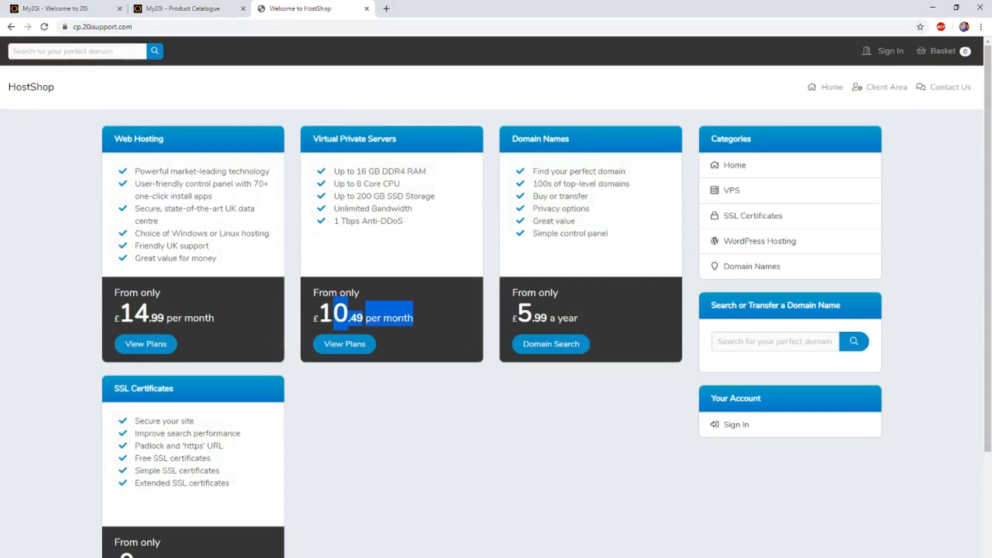
- View the storefront's Order a VPS page listing the 1GB VPS from £10.49 with monthly and annual intervals
{"action": "left_click", "coordinate": [344, 343]}
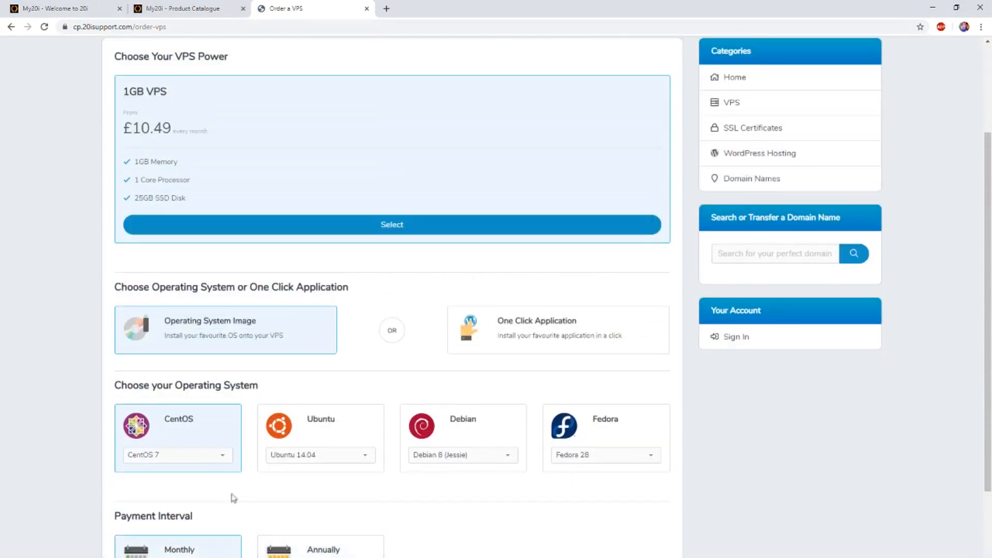
{"action": "scroll", "scroll_direction": "down", "scroll_amount": 3}
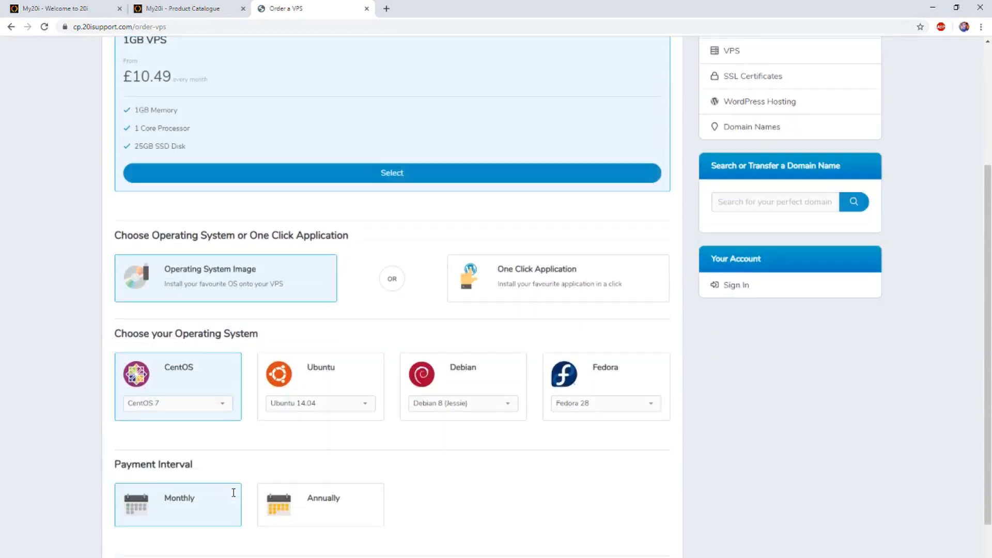
{"action": "scroll", "scroll_direction": "down", "scroll_amount": 3}
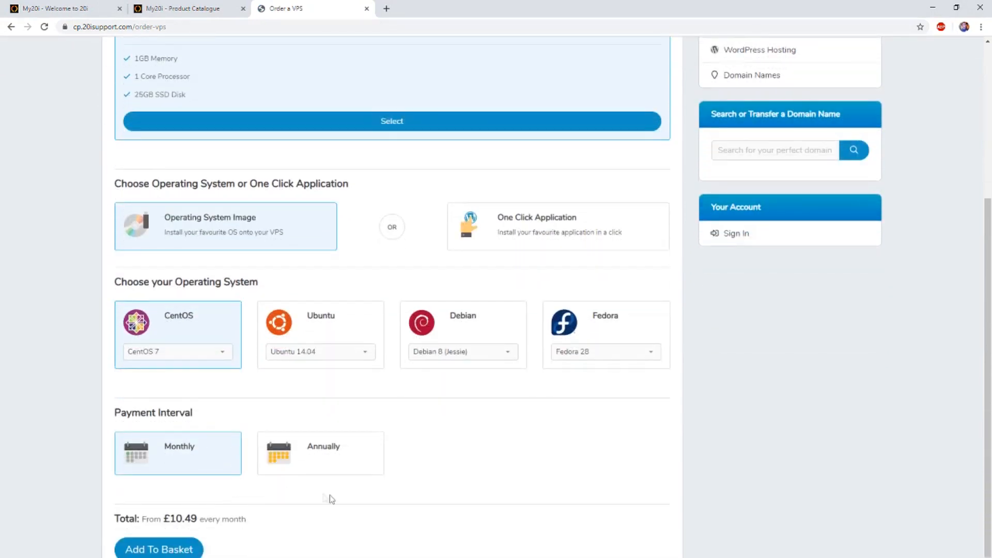